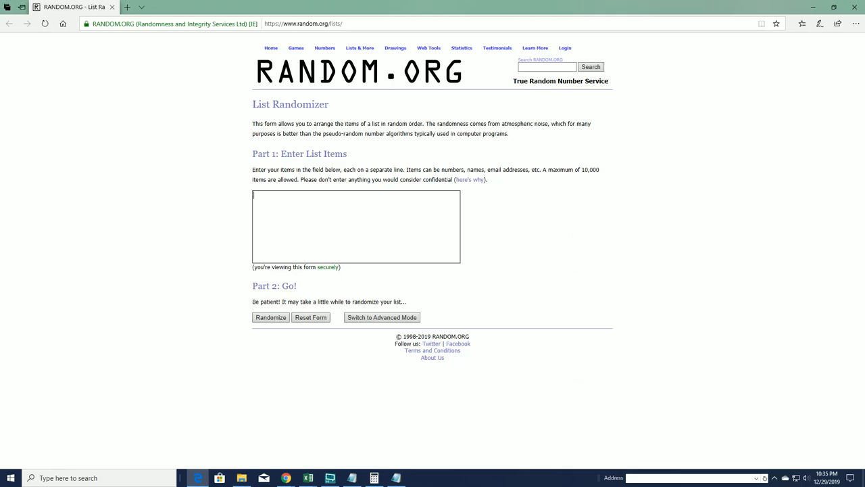
Paste the 32 owner names into the list box and reshuffle their order repeatedly.
{"action": "right_click", "coordinate": [291, 217]}
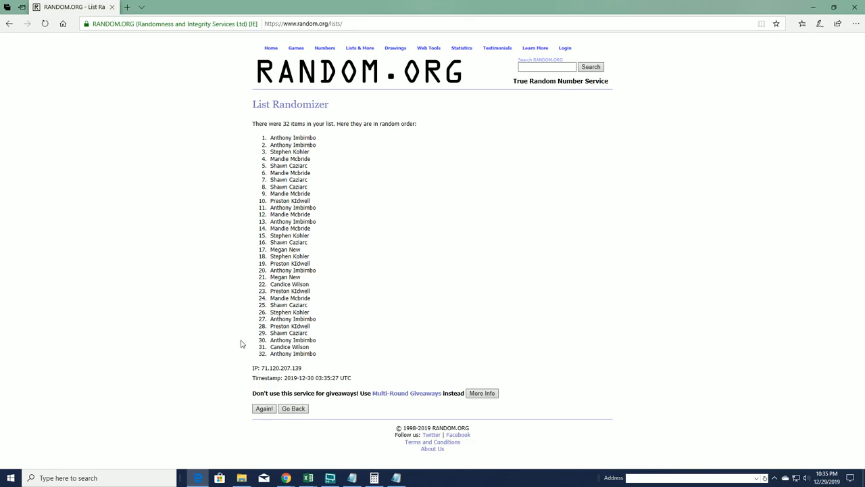
{"action": "left_click", "coordinate": [263, 408]}
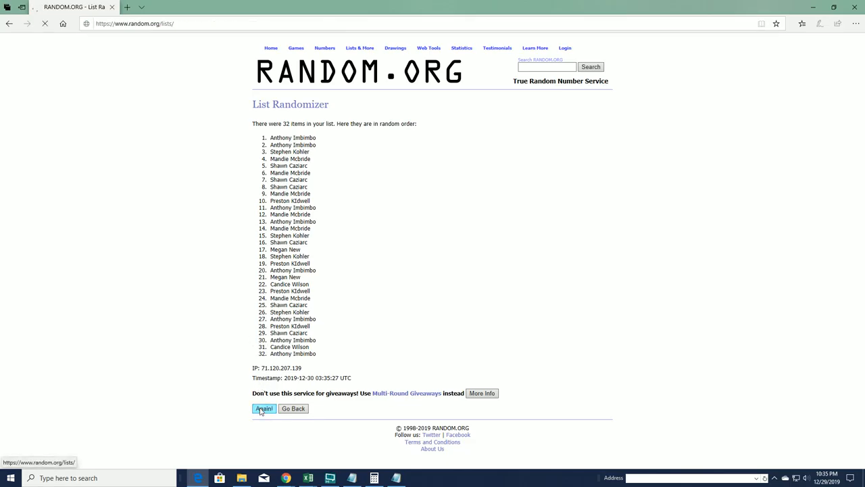
{"action": "left_click", "coordinate": [264, 409]}
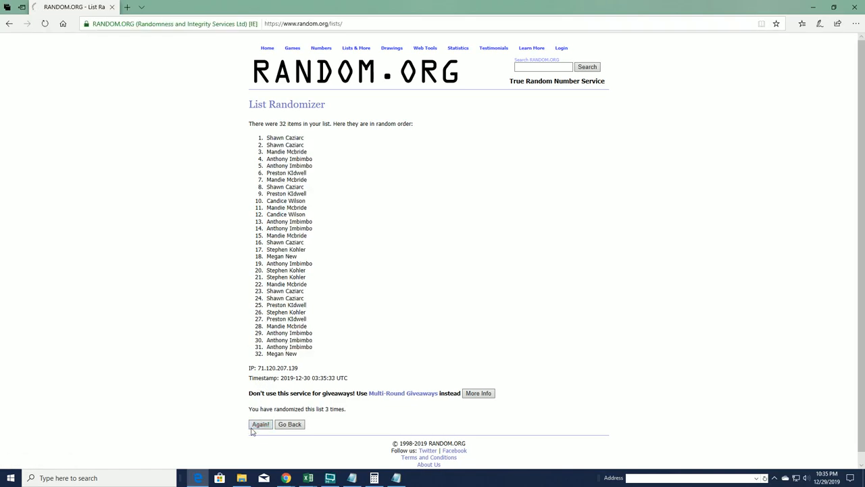
{"action": "left_click", "coordinate": [260, 424]}
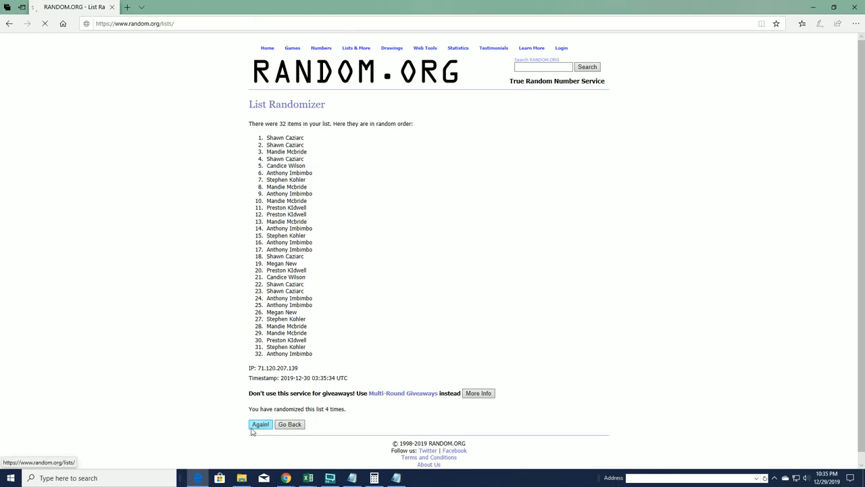
{"action": "left_click", "coordinate": [259, 424]}
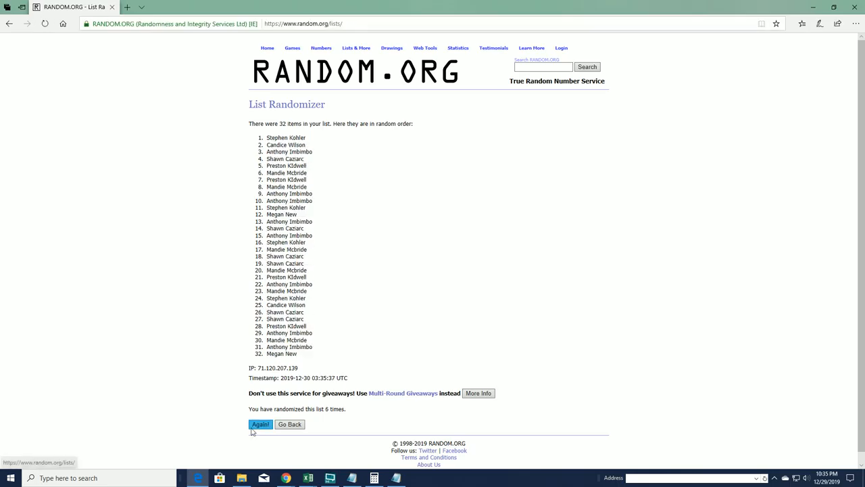
{"action": "left_click", "coordinate": [259, 424]}
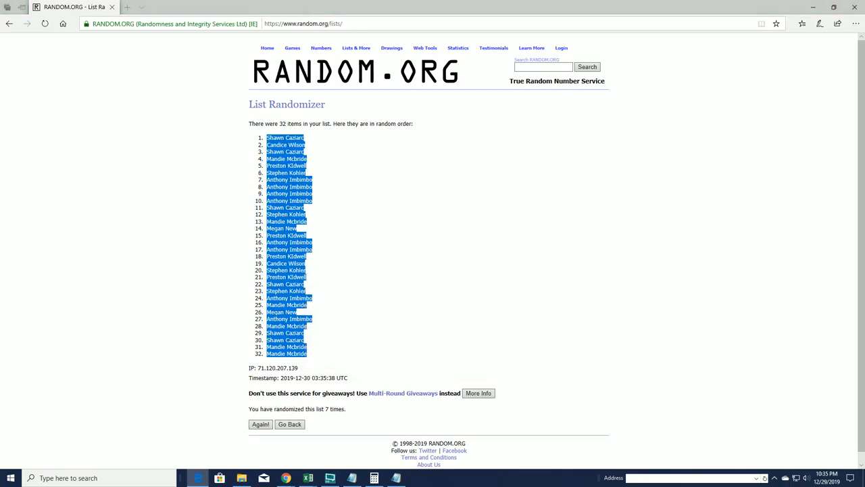
Paste the shuffled owner list into A2 under OWNER NAMES, then return to the browser.
{"action": "left_click", "coordinate": [308, 479]}
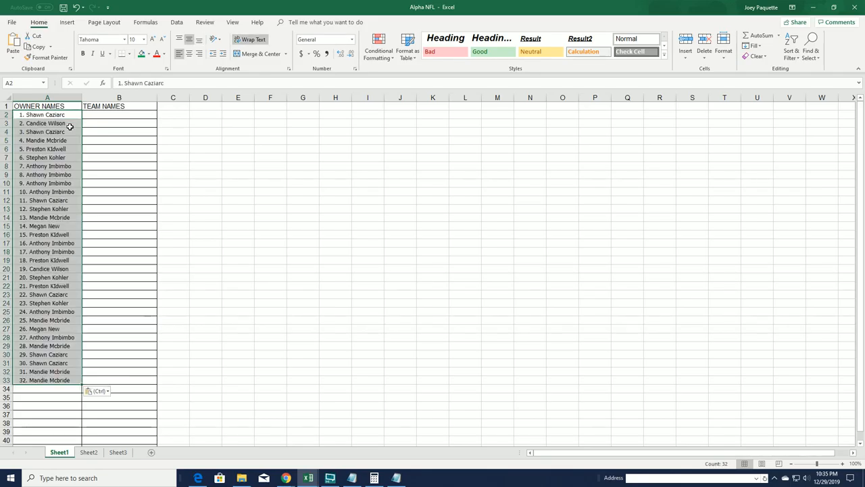
{"action": "left_click", "coordinate": [119, 106]}
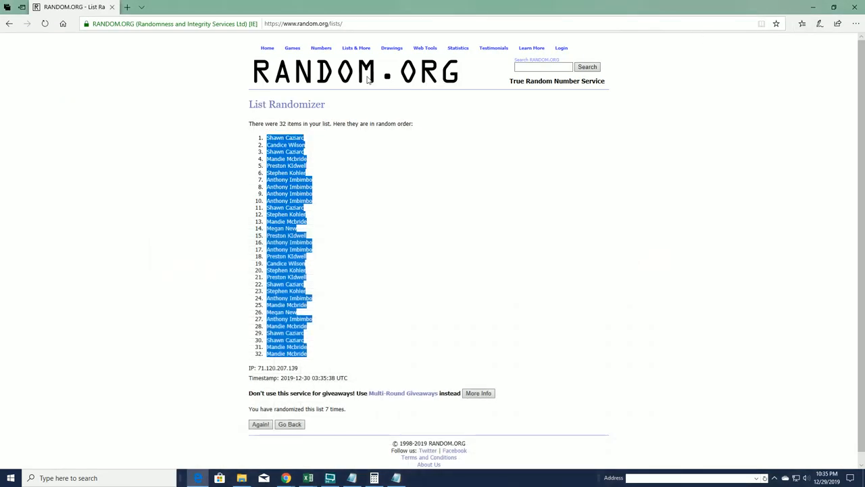
Paste the 32 NFL team names into the list box and randomize their order.
{"action": "left_click", "coordinate": [289, 424]}
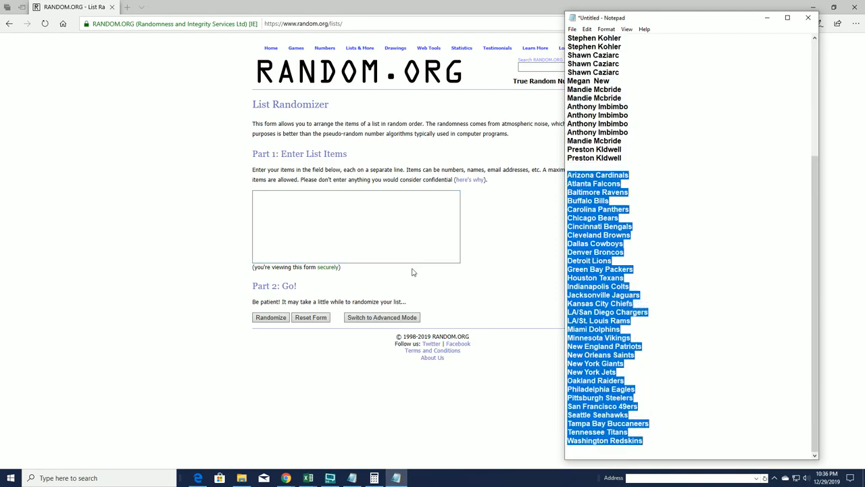
{"action": "right_click", "coordinate": [357, 227]}
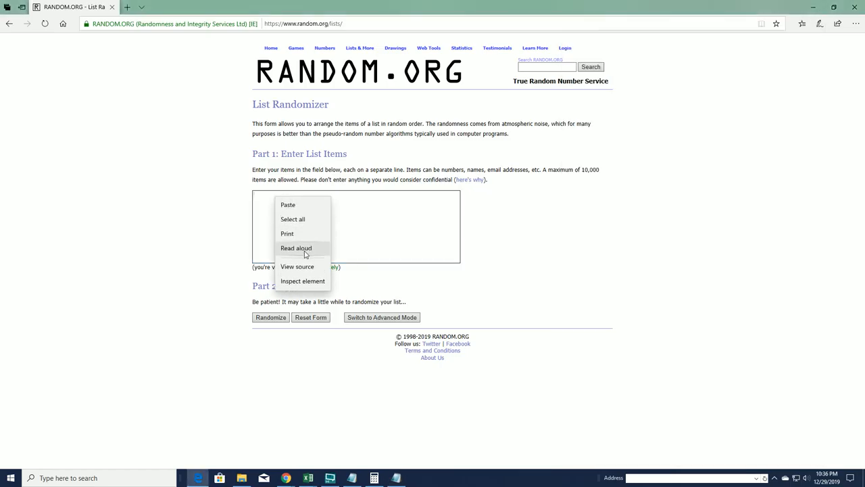
{"action": "left_click", "coordinate": [271, 317]}
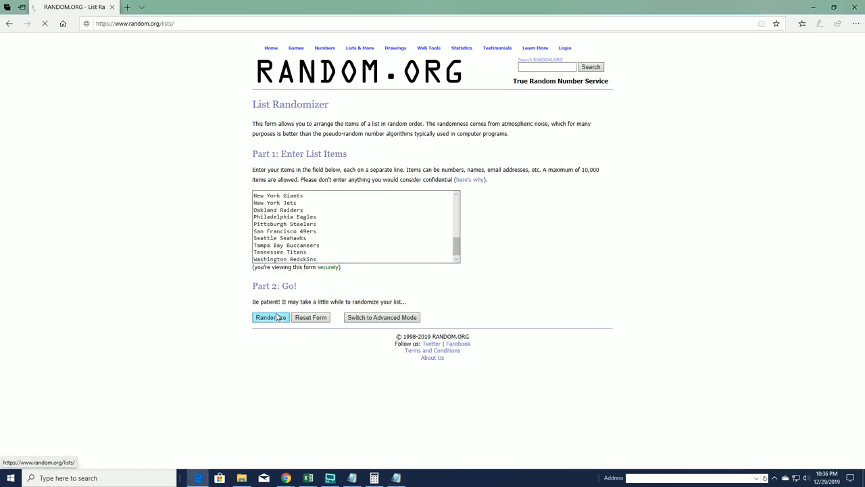
{"action": "left_click", "coordinate": [270, 316]}
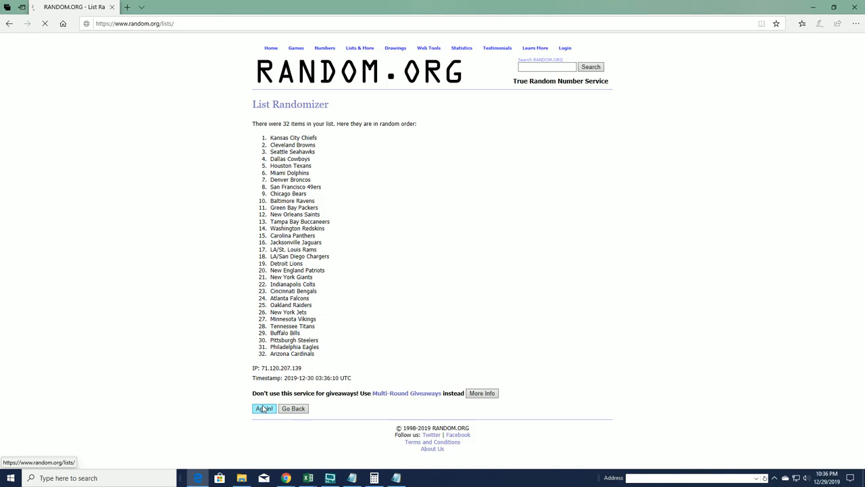
Reshuffle the team list several more times and select the final order for copying.
{"action": "left_click", "coordinate": [264, 408]}
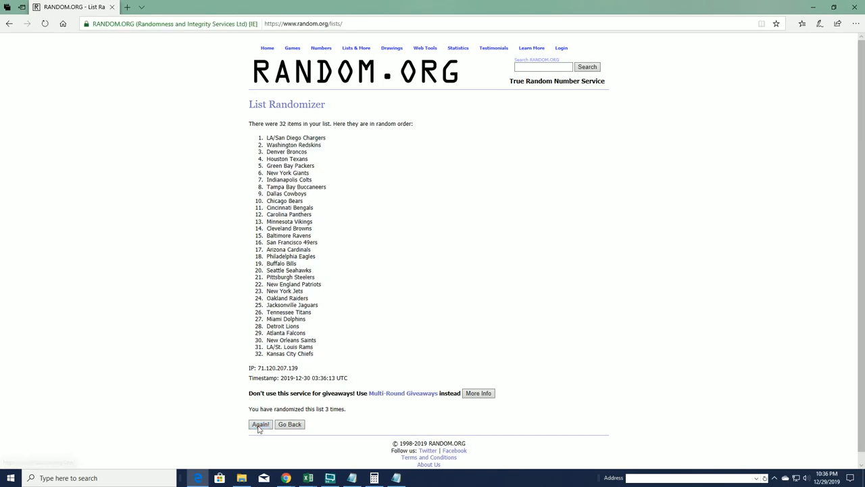
{"action": "left_click", "coordinate": [260, 424]}
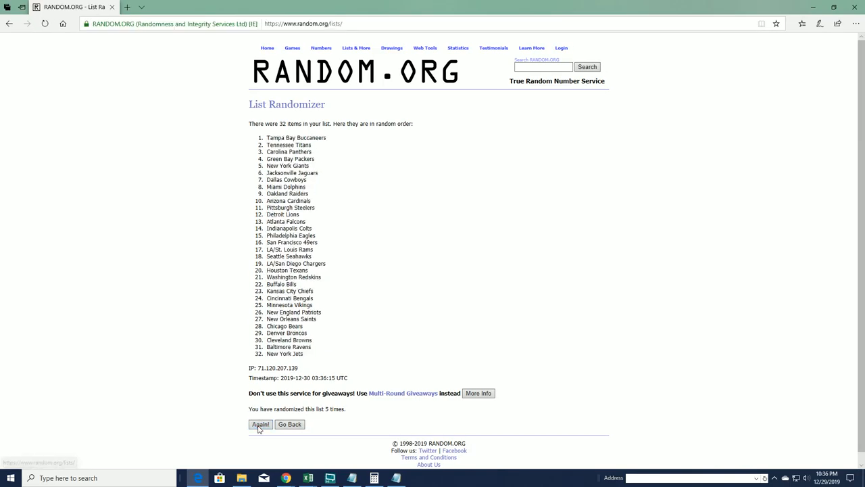
{"action": "left_click", "coordinate": [260, 425]}
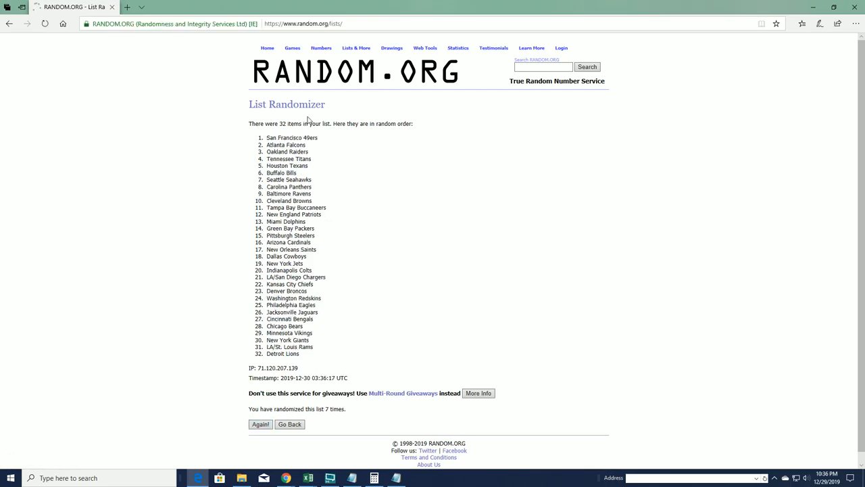
{"action": "left_click_drag", "start_coordinate": [292, 138], "coordinate": [312, 333]}
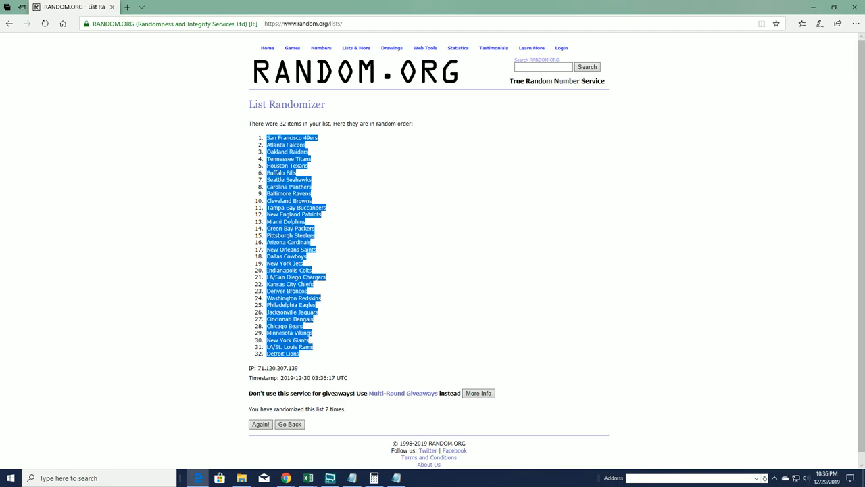
Paste the shuffled teams into B2 and give the whole sheet the owner column's formatting.
{"action": "left_click", "coordinate": [308, 479]}
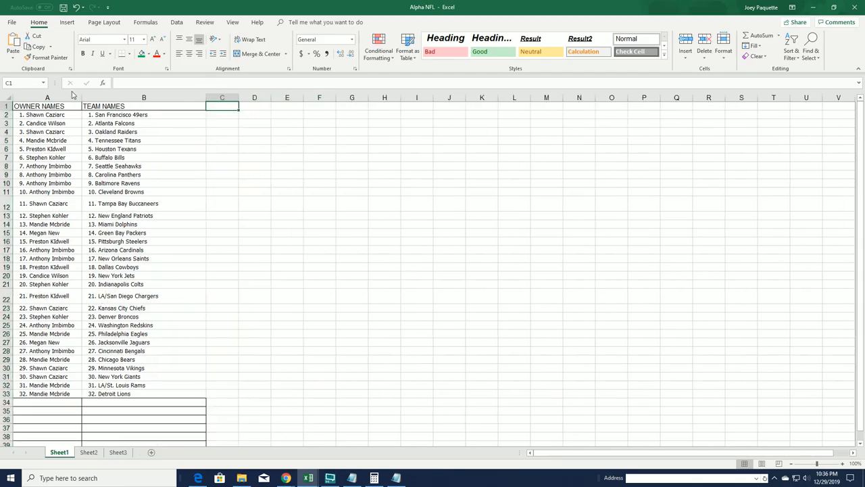
{"action": "left_click", "coordinate": [46, 97]}
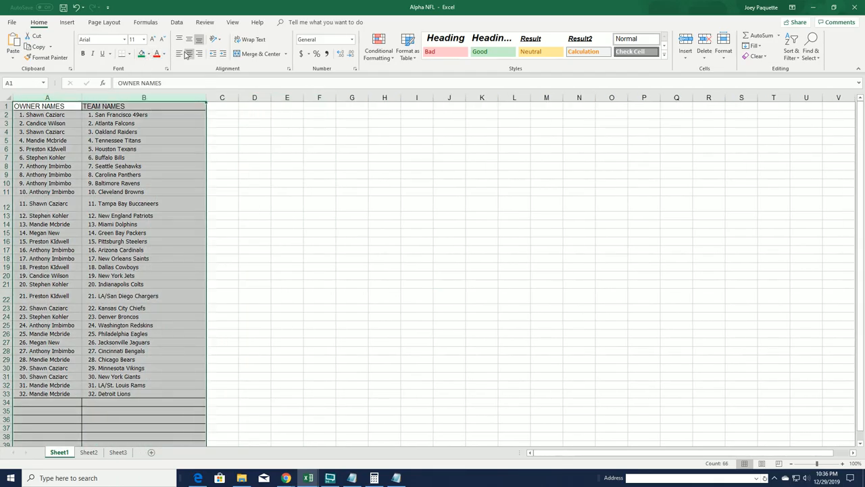
{"action": "left_click", "coordinate": [144, 123]}
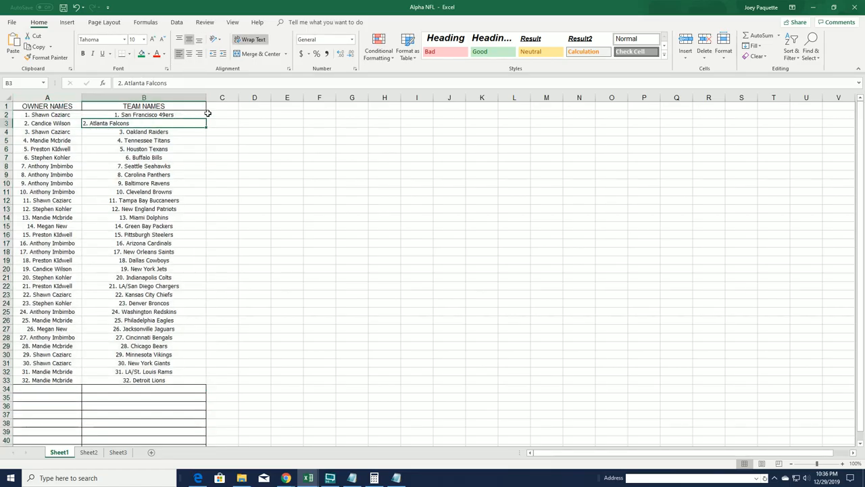
{"action": "left_click", "coordinate": [254, 192]}
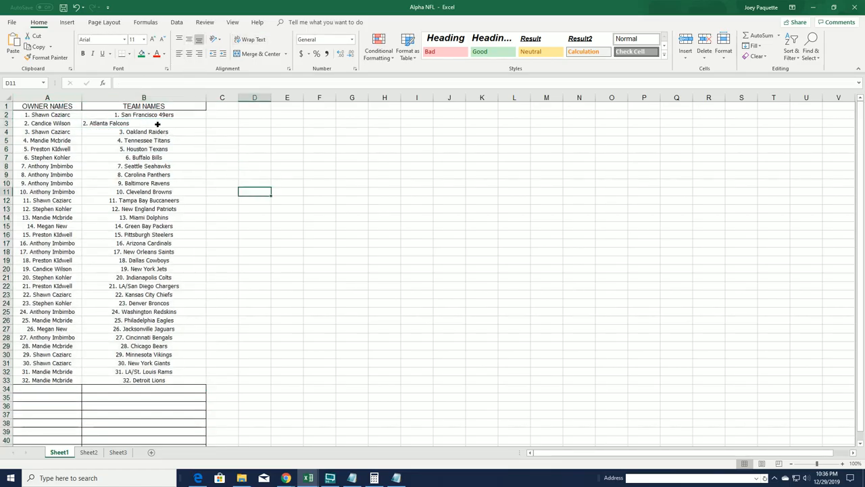
Select A1:B33 and bring up the border choices for both columns.
{"action": "left_click", "coordinate": [221, 123]}
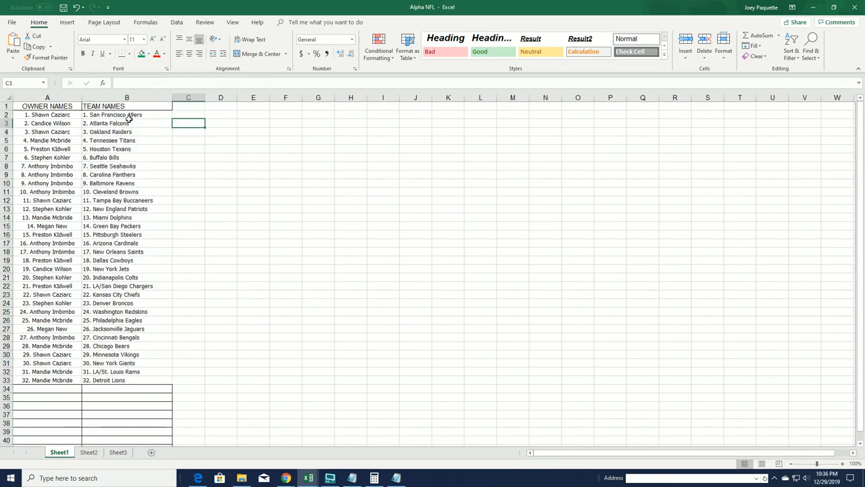
{"action": "left_click", "coordinate": [132, 54]}
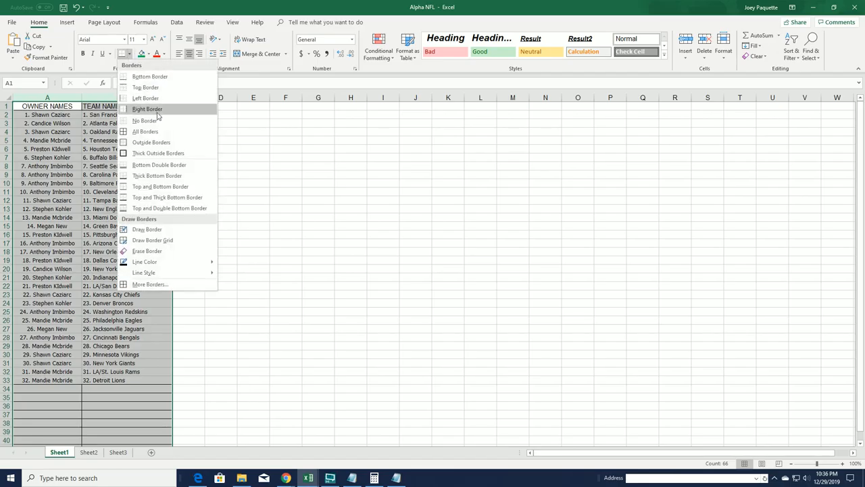
{"action": "left_click", "coordinate": [222, 149]}
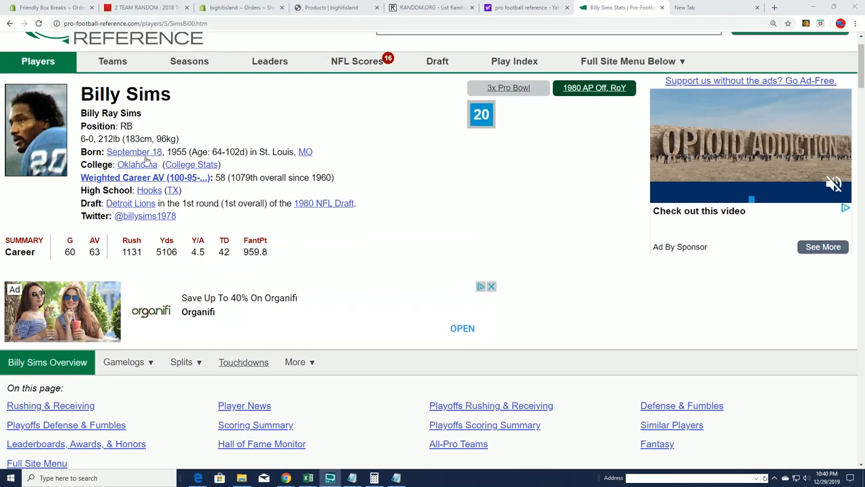
Scroll the player page down to the career Rushing & Receiving stats table.
{"action": "scroll", "scroll_direction": "down", "scroll_amount": 3}
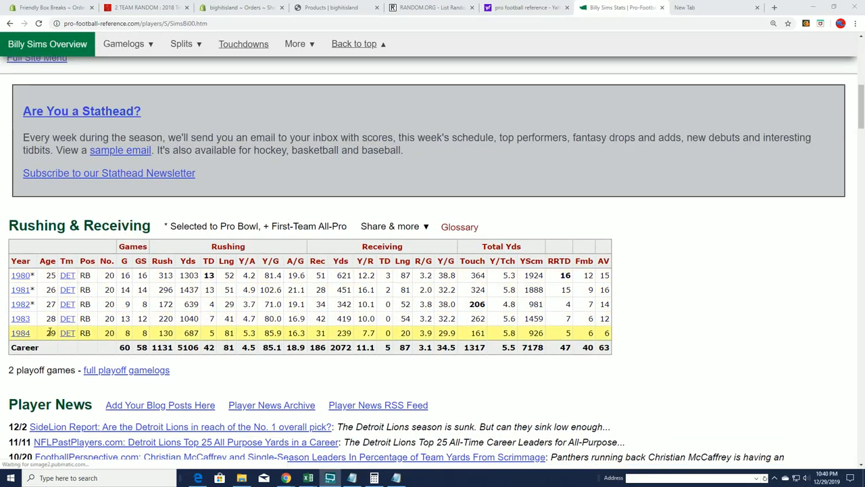